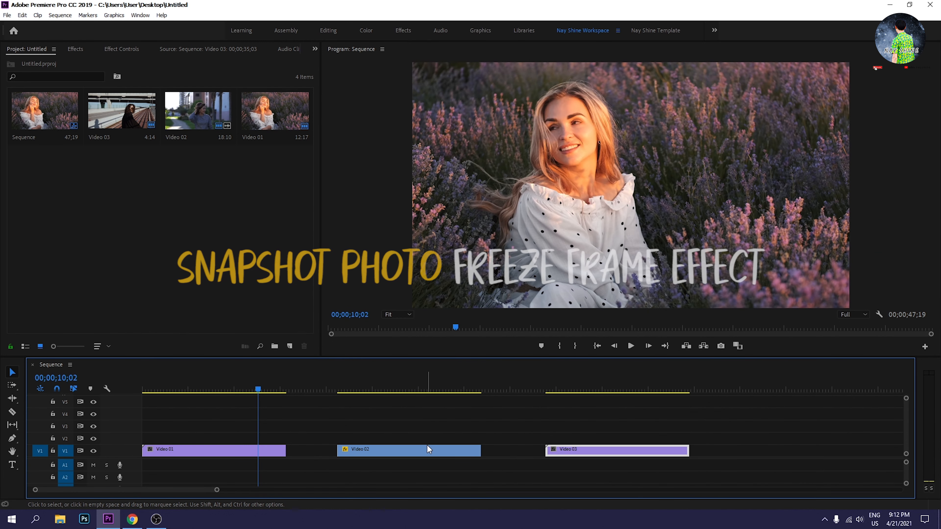
pyautogui.moveTo(429, 450)
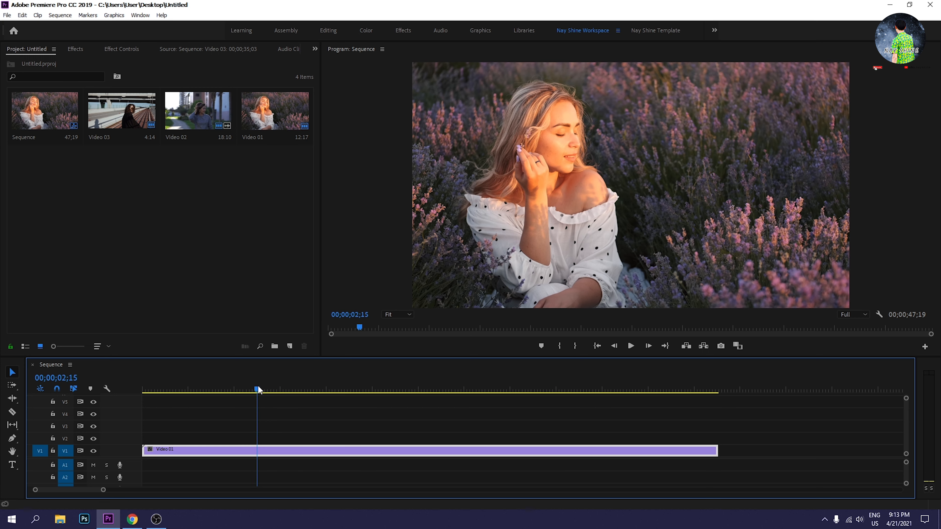
# Step: Park the playhead at 00;00;05;16, the frame where the woman smiles at the camera
pyautogui.click(631, 346)
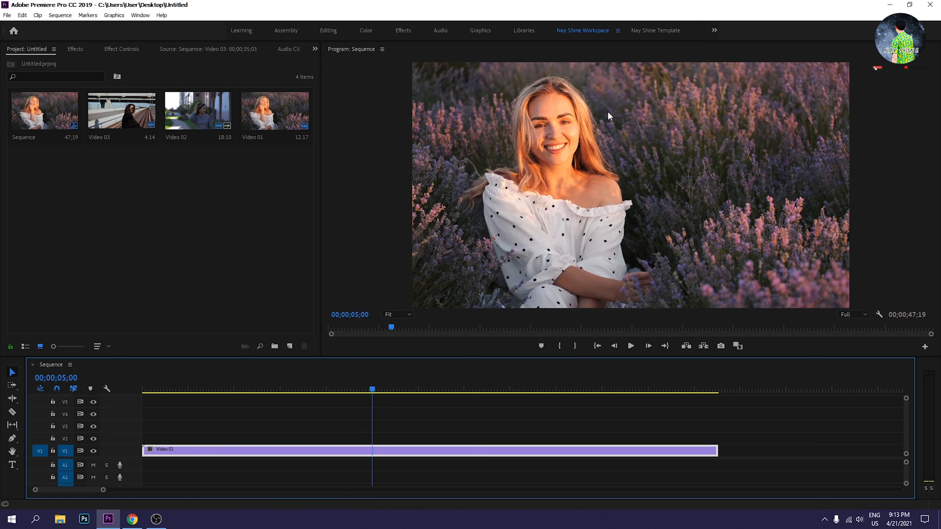
pyautogui.click(631, 346)
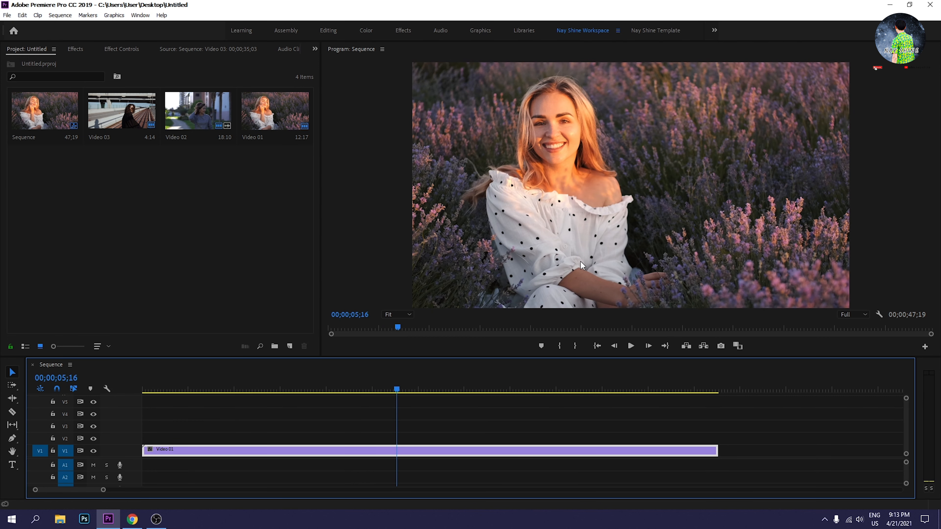
pyautogui.moveTo(720, 346)
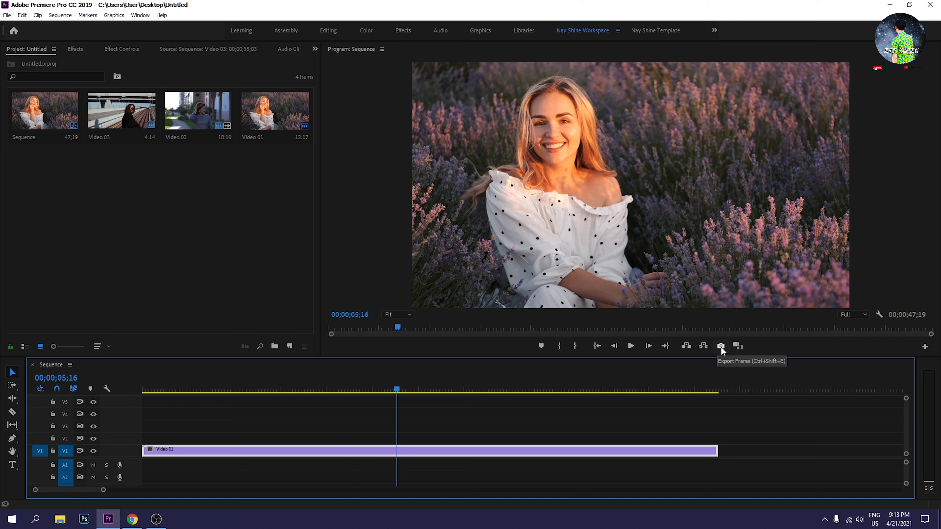
pyautogui.moveTo(720, 357)
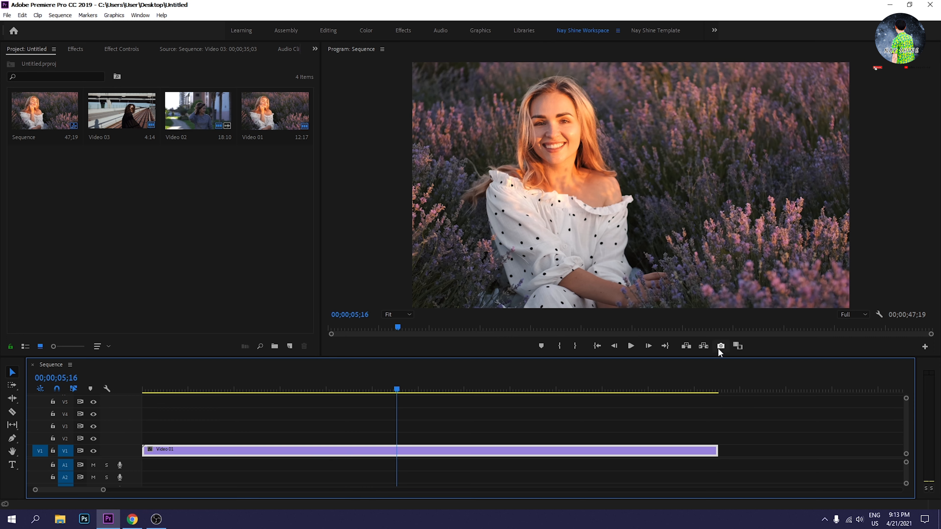
# Step: Export the current frame as JPEG still V1 with Import into Project enabled
pyautogui.click(721, 347)
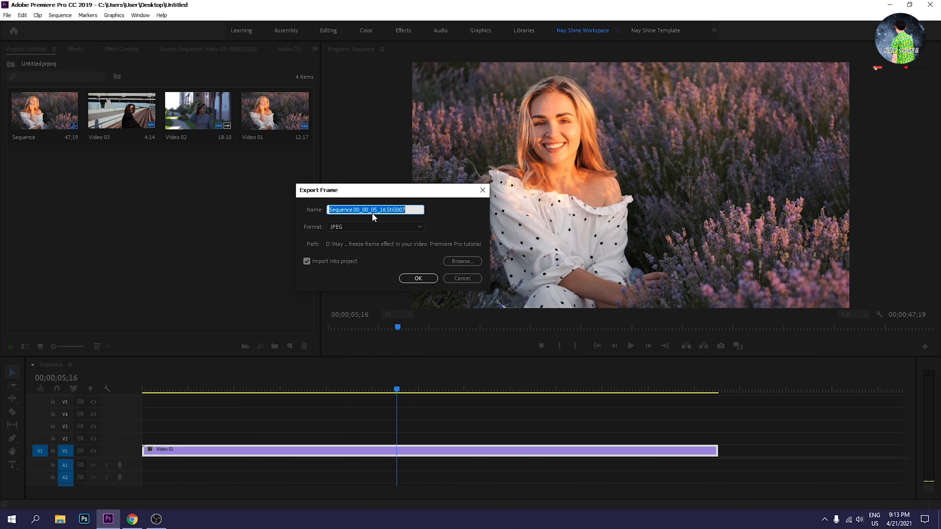
pyautogui.write('V1')
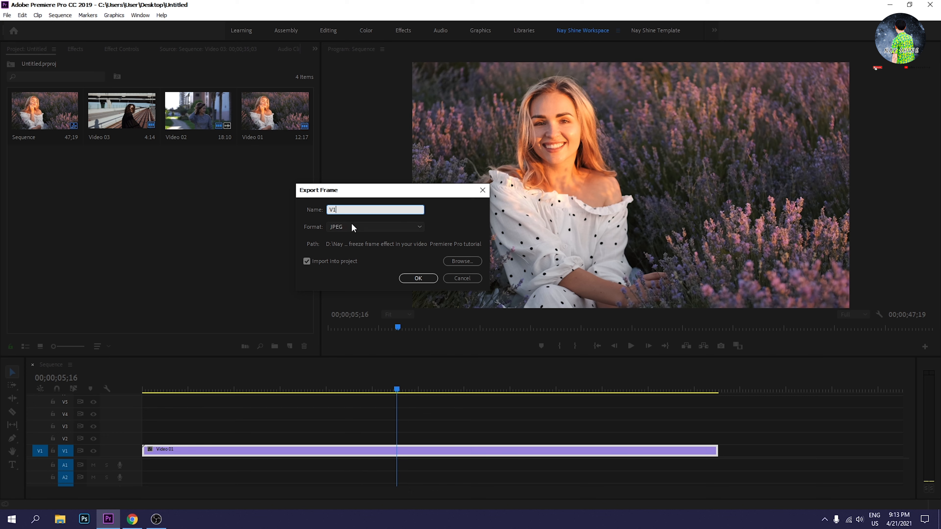
pyautogui.click(375, 227)
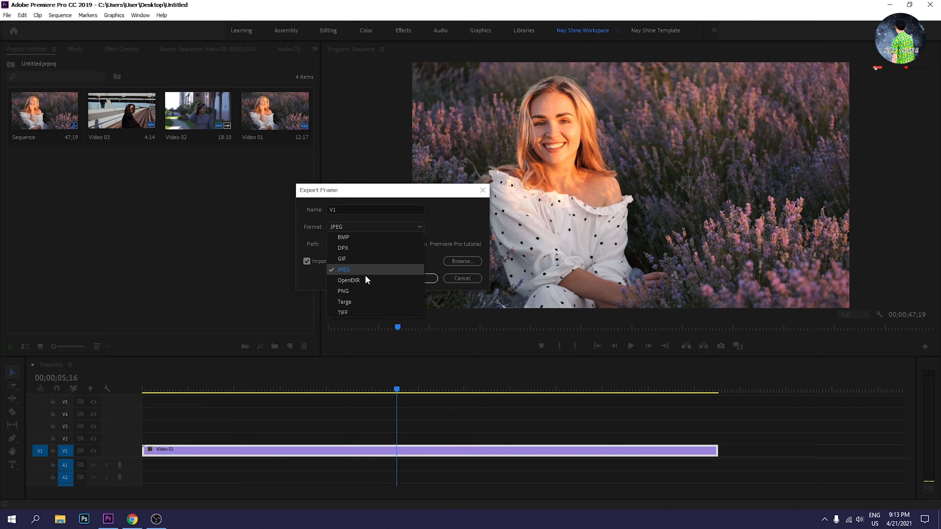
pyautogui.moveTo(364, 274)
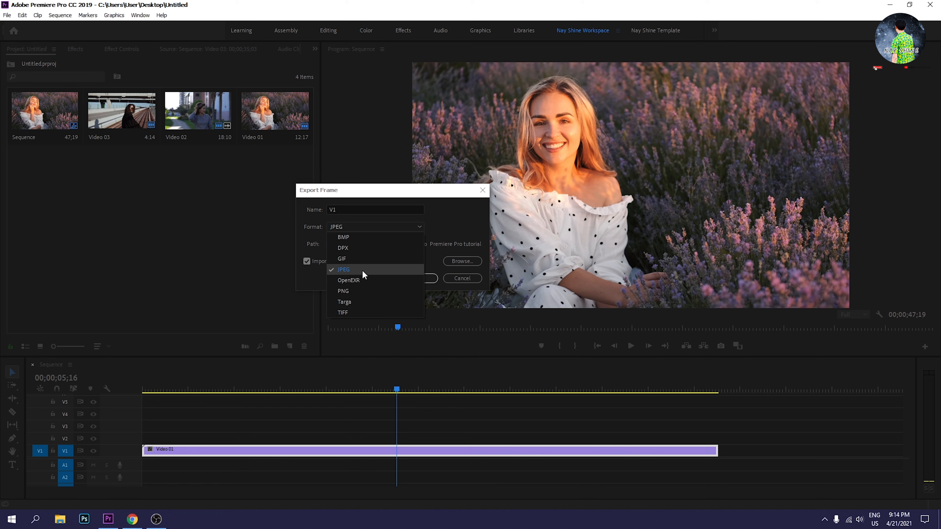
pyautogui.click(343, 269)
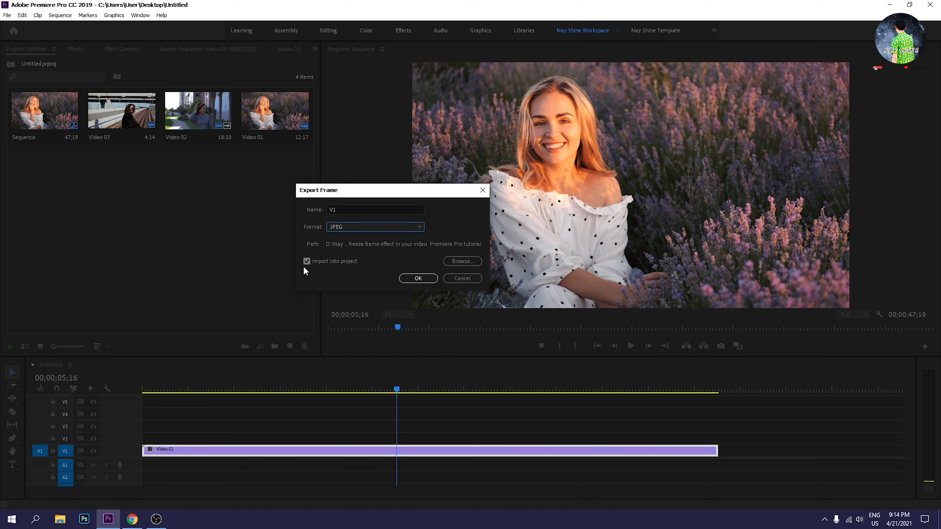
pyautogui.click(306, 262)
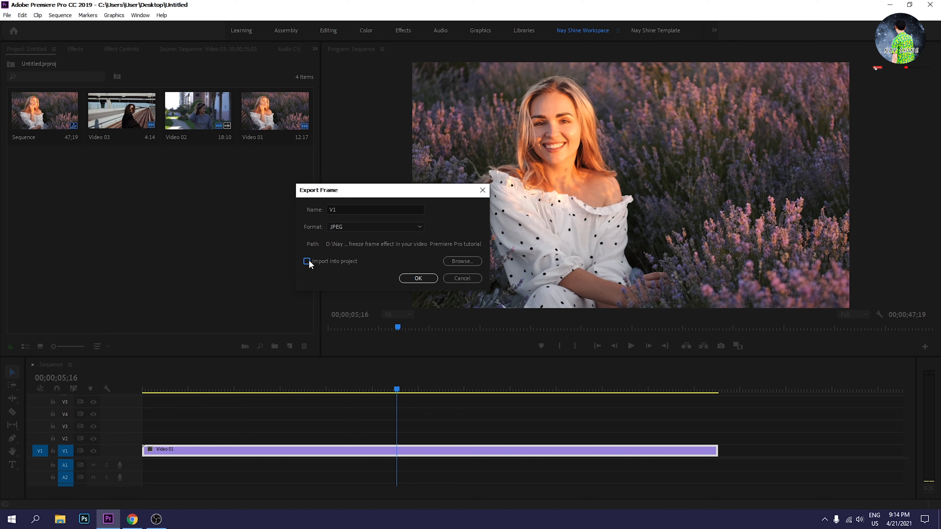
pyautogui.click(306, 261)
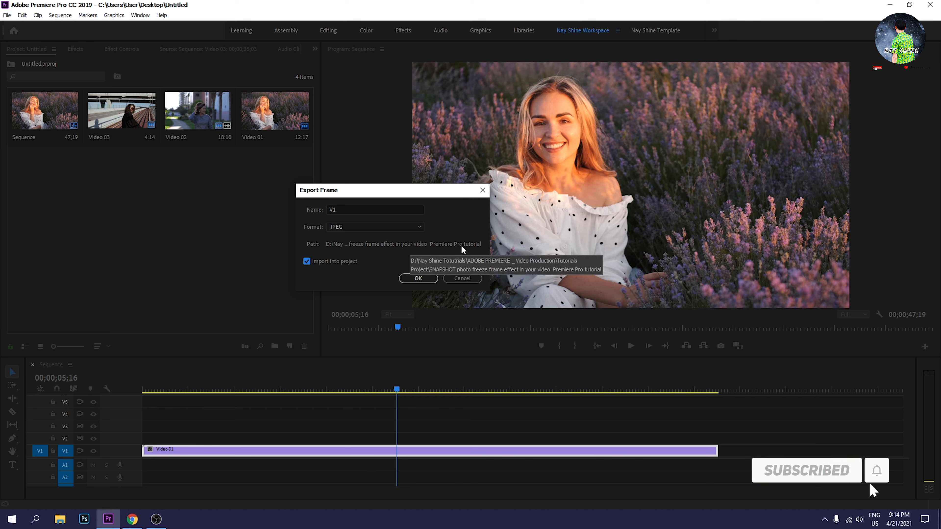
pyautogui.click(418, 278)
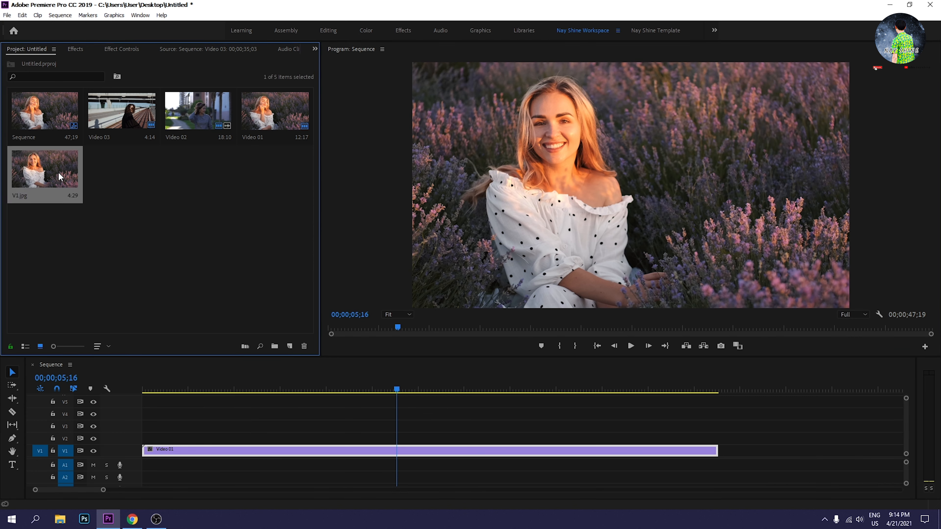
pyautogui.moveTo(339, 448)
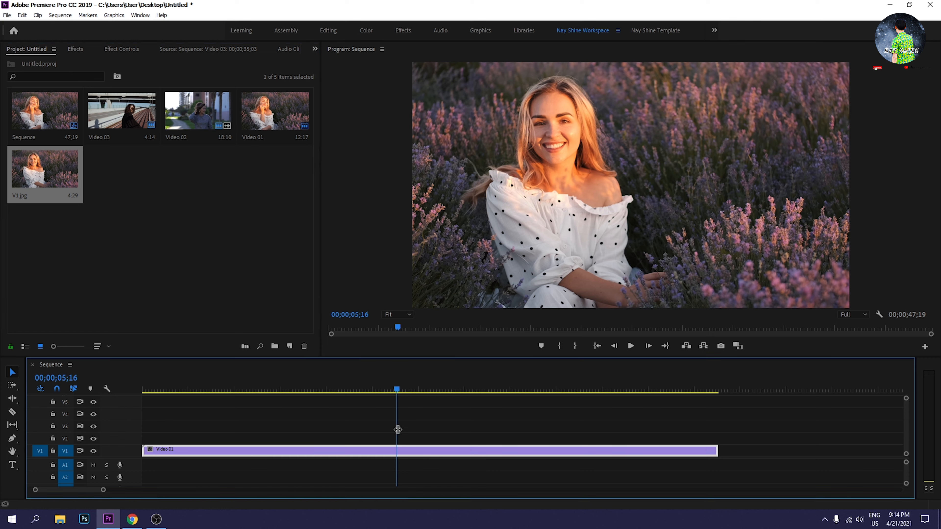
# Step: Place V1.jpg on V2 above Video 01 and trim it to about two seconds
pyautogui.click(520, 390)
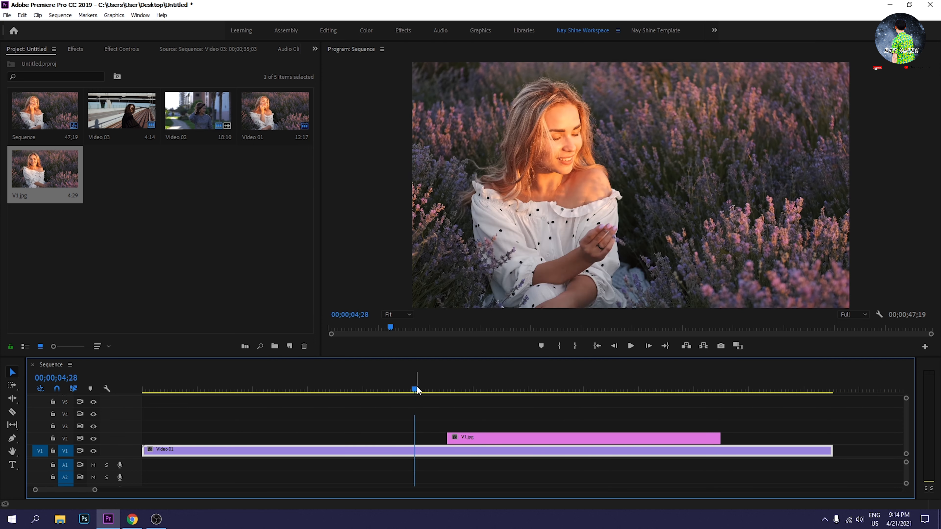
pyautogui.click(631, 346)
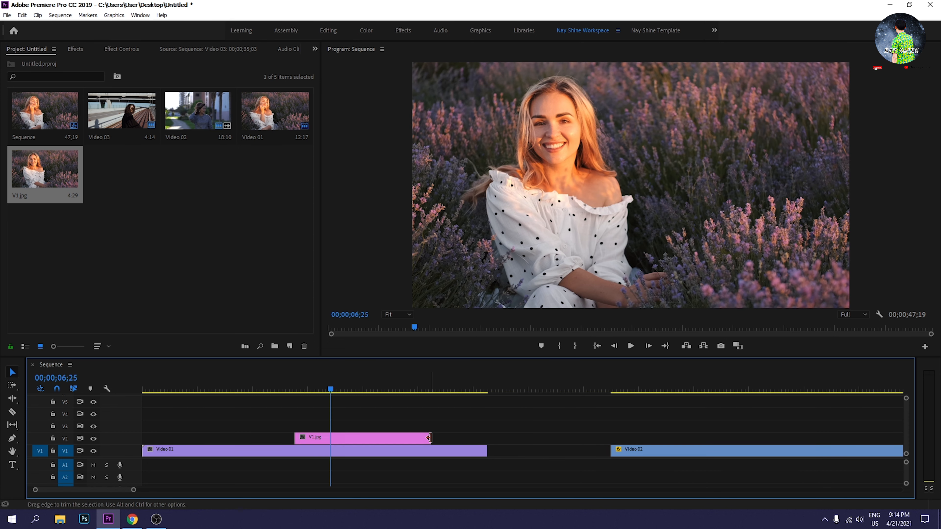
pyautogui.moveTo(428, 437); pyautogui.dragTo(358, 437)
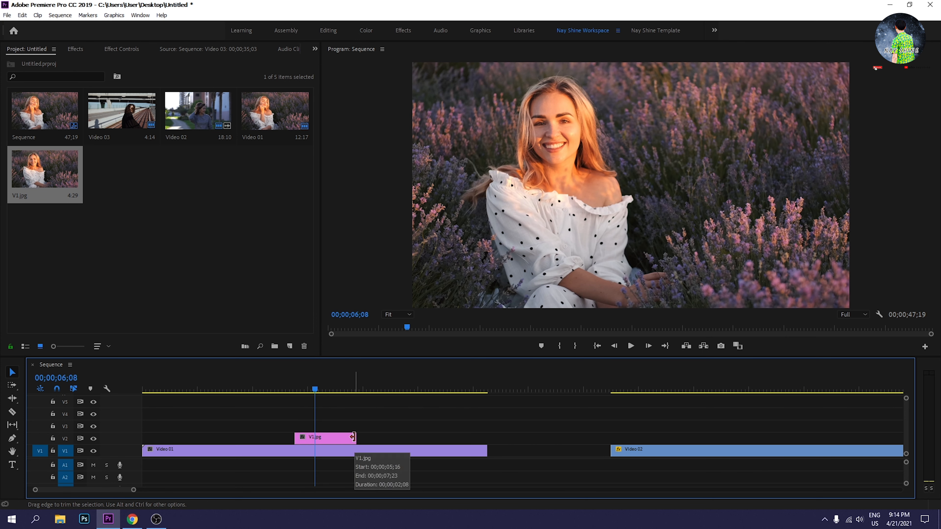
pyautogui.moveTo(352, 438); pyautogui.dragTo(393, 438)
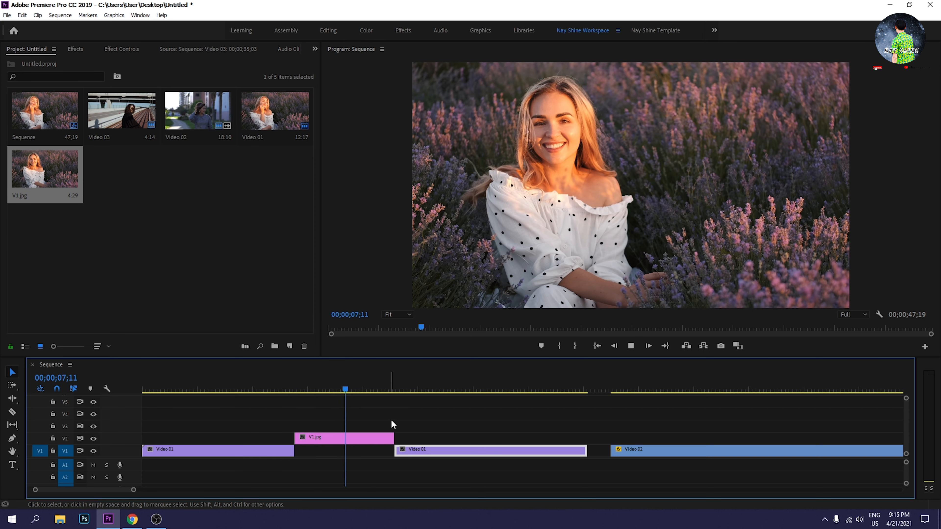
pyautogui.click(399, 390)
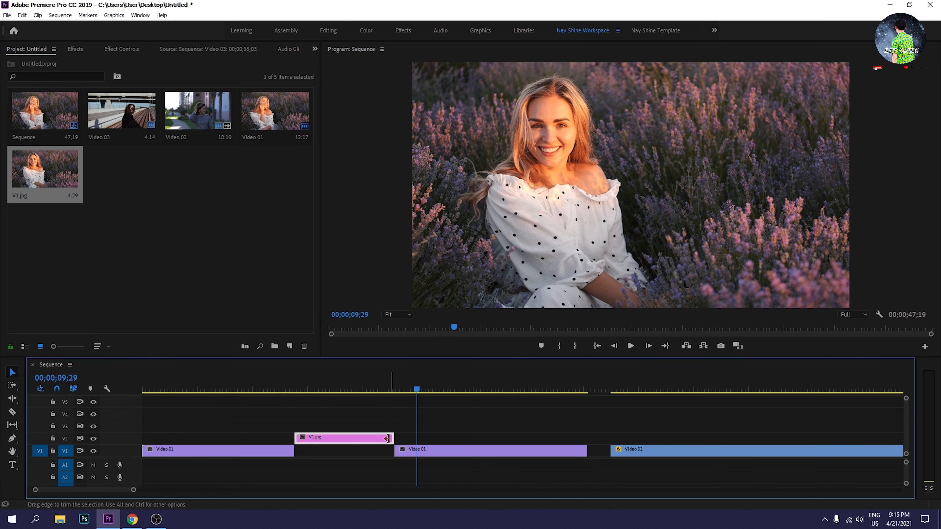
pyautogui.moveTo(387, 450); pyautogui.dragTo(348, 449)
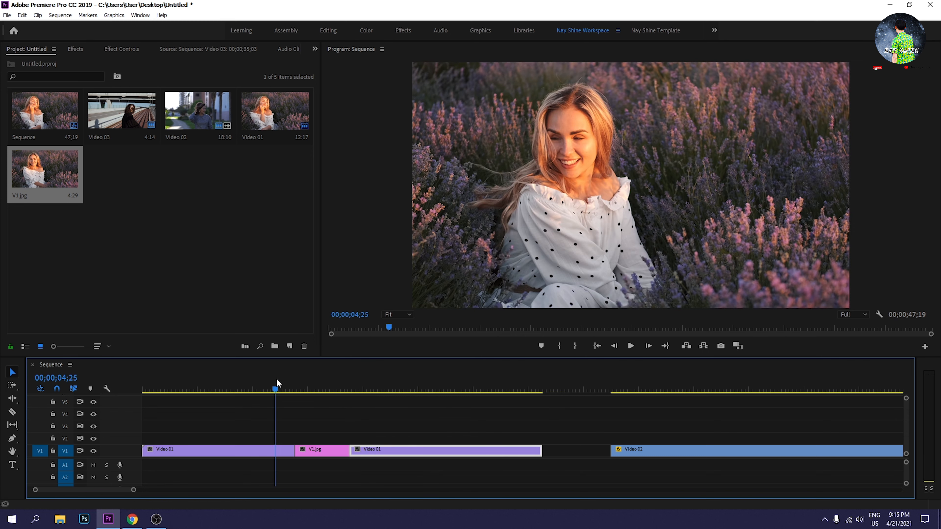
pyautogui.click(631, 346)
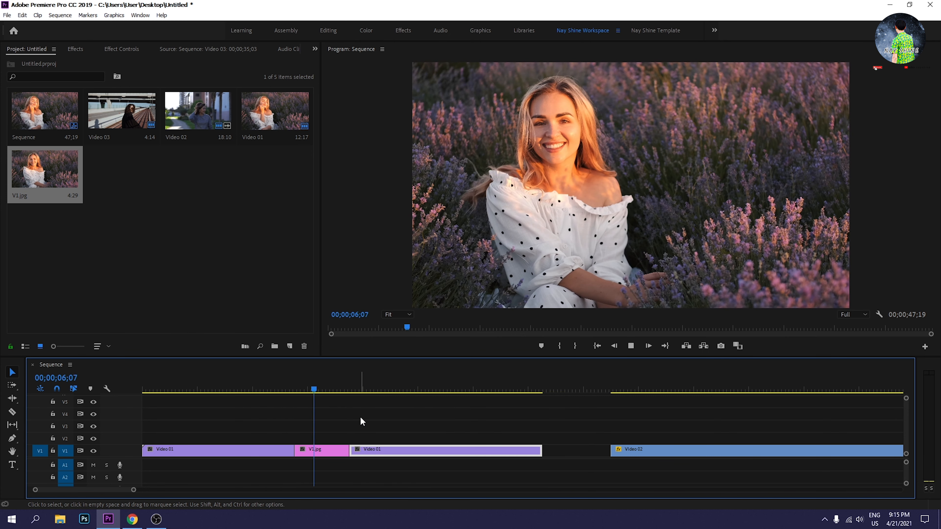
pyautogui.click(369, 388)
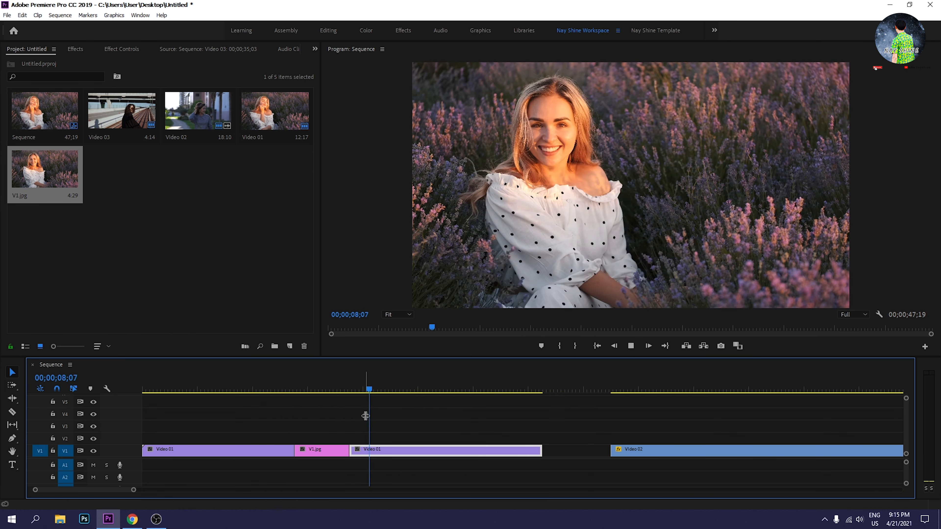
pyautogui.click(322, 389)
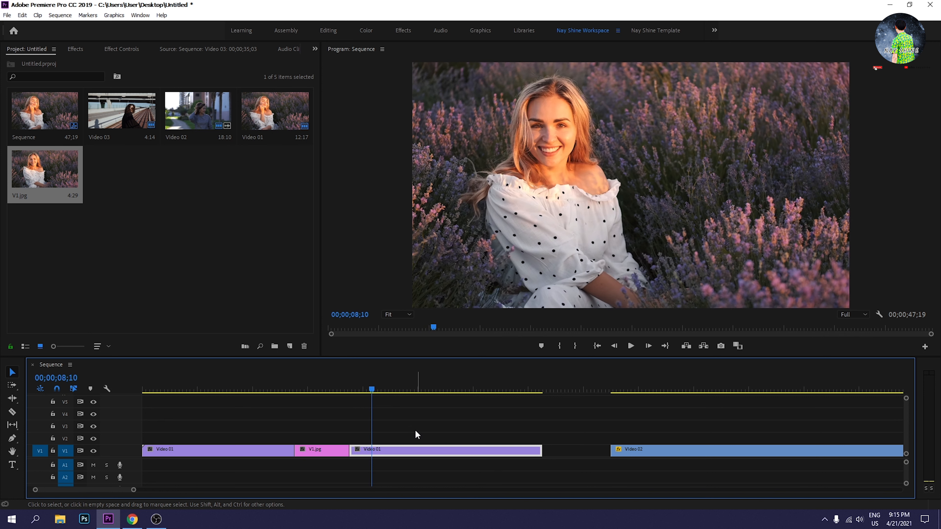
pyautogui.moveTo(418, 427)
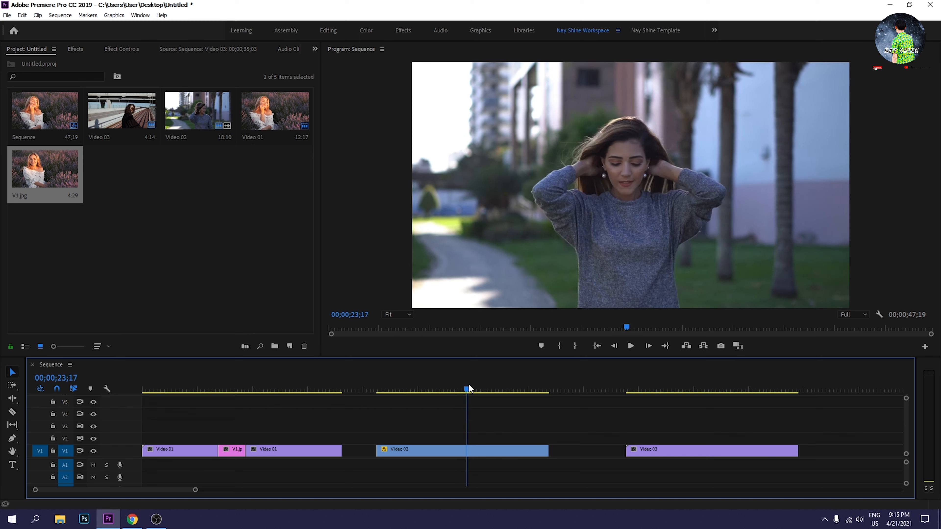
# Step: Add a frame hold to Video 02 at 00;00;25;02 and move the held piece up to V2
pyautogui.click(488, 450)
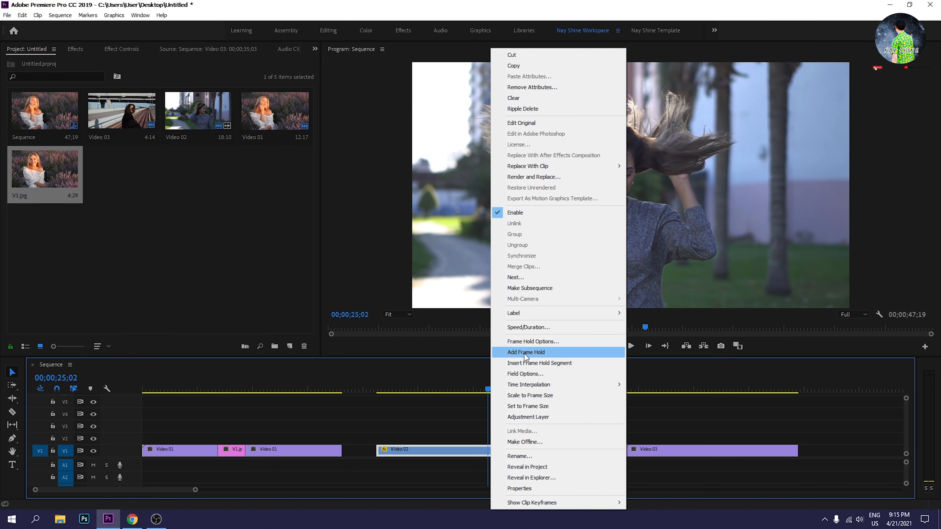
pyautogui.click(526, 352)
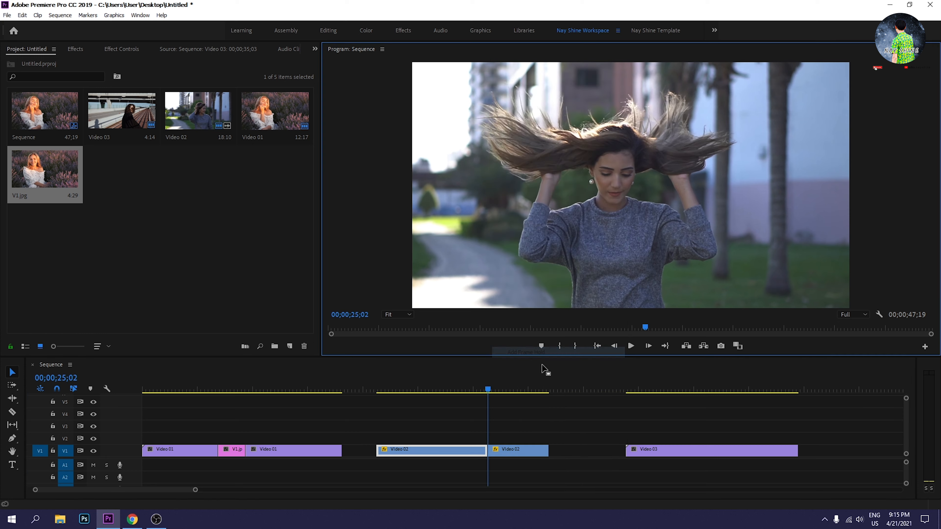
pyautogui.click(517, 450)
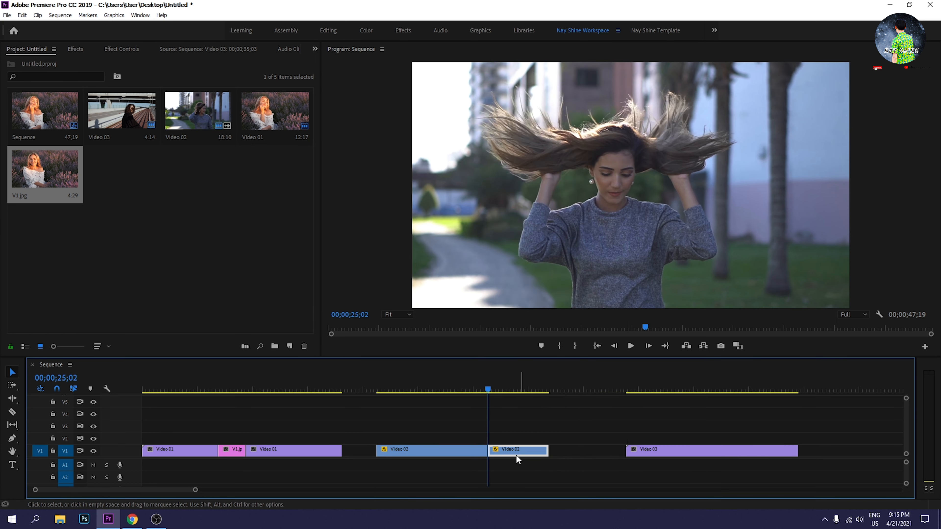
pyautogui.click(631, 346)
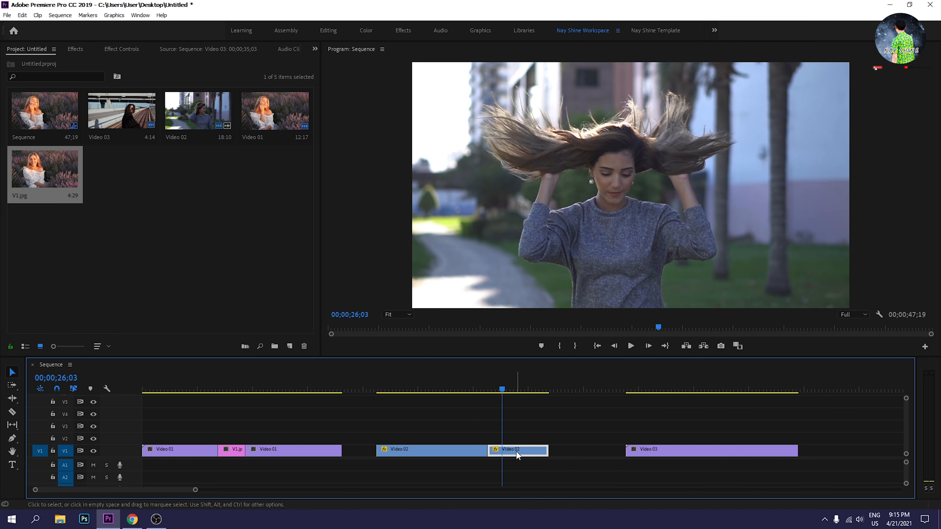
pyautogui.moveTo(546, 450); pyautogui.dragTo(563, 449)
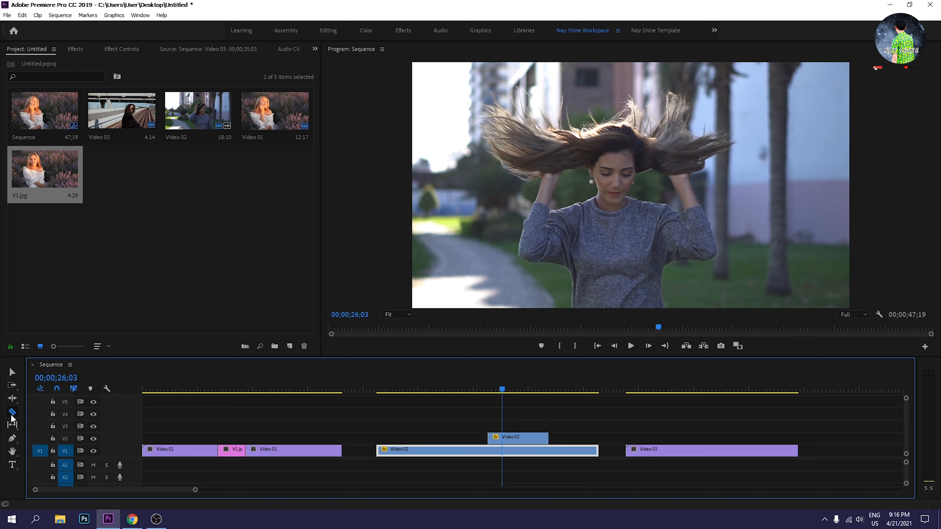
pyautogui.moveTo(492, 455)
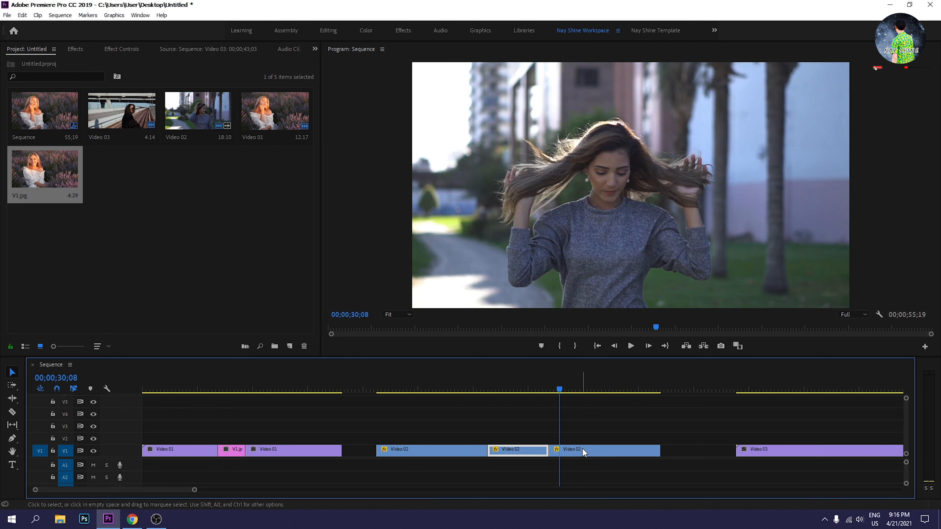
# Step: Set the Video 02 freeze inline between its parts and scrub into Video 03
pyautogui.click(752, 390)
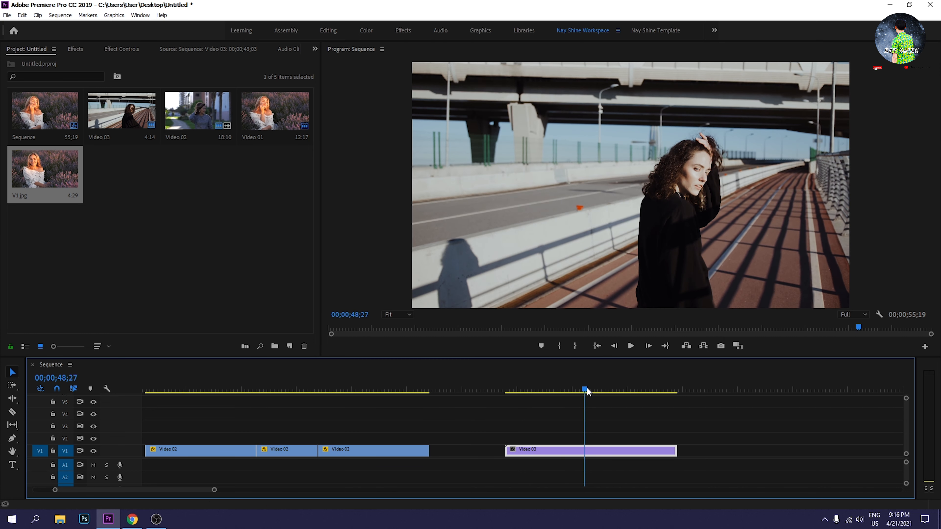
pyautogui.moveTo(585, 390); pyautogui.dragTo(566, 390)
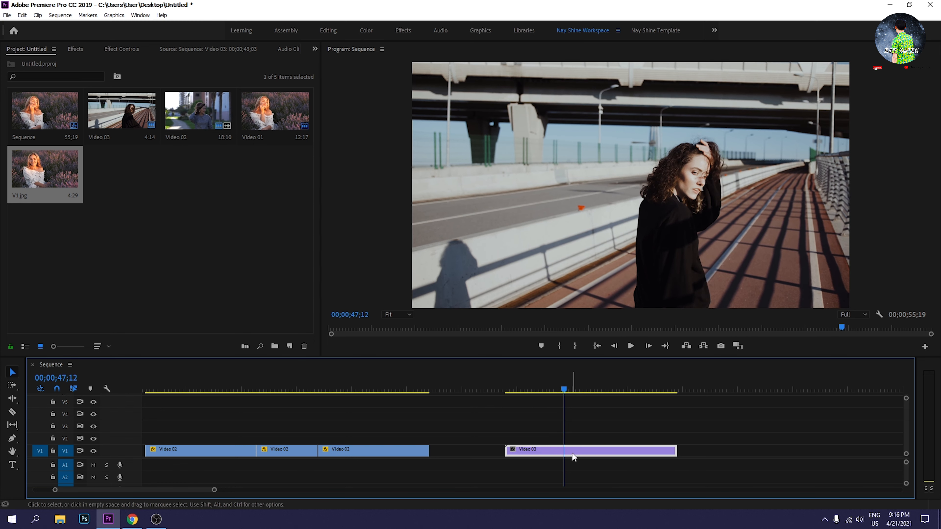
# Step: Insert a Frame Hold Segment into Video 03, lengthening the sequence to 00;00;57;18
pyautogui.rightClick(573, 457)
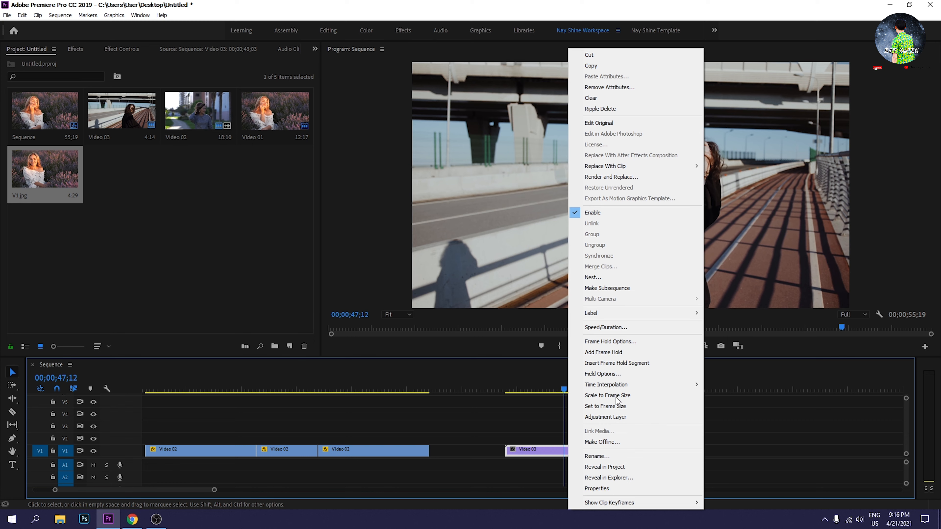
pyautogui.moveTo(632, 370)
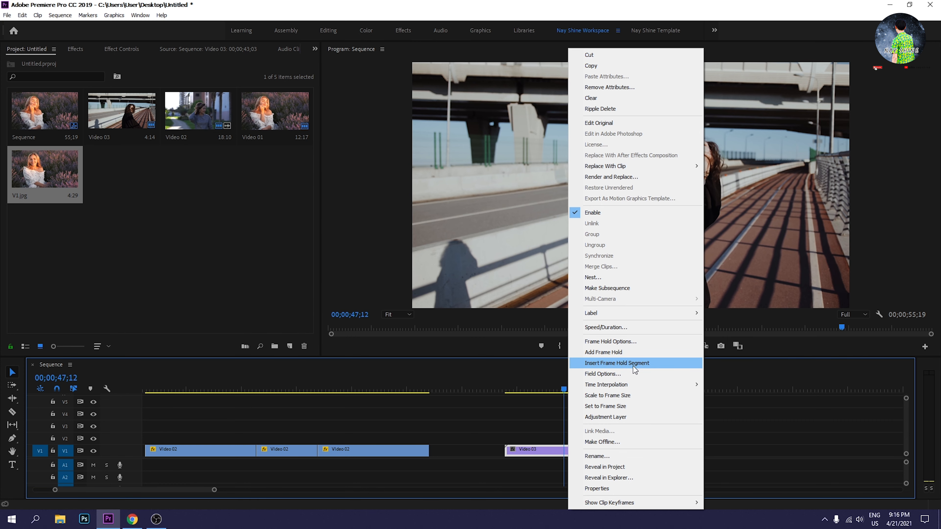
pyautogui.moveTo(648, 368)
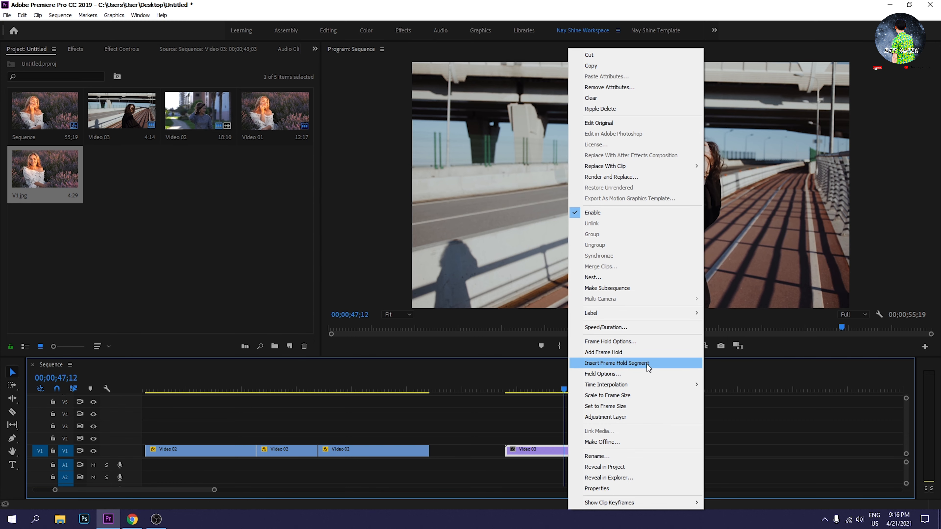
pyautogui.click(616, 363)
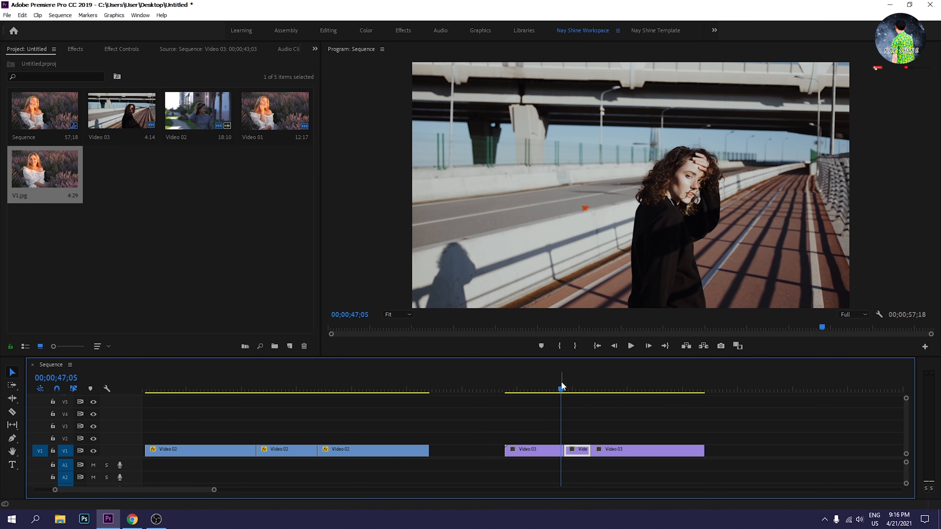
pyautogui.moveTo(571, 381)
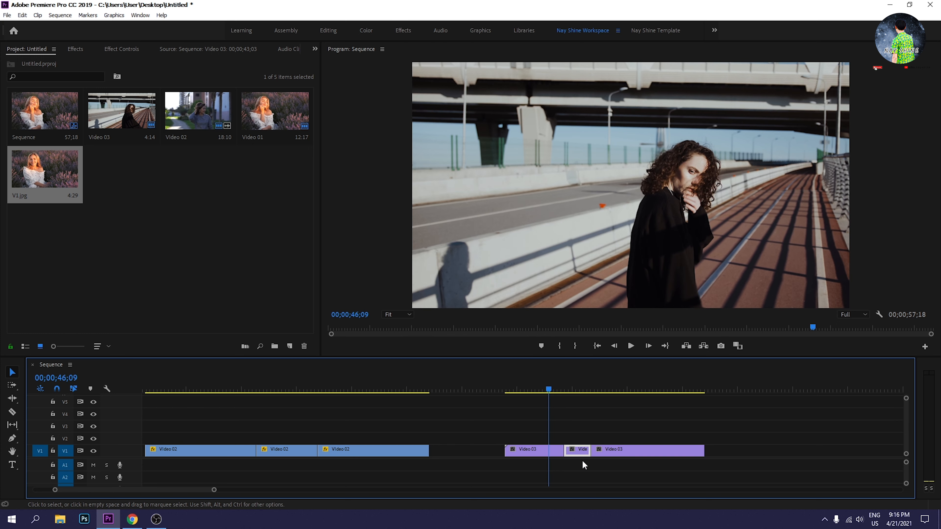
pyautogui.click(631, 346)
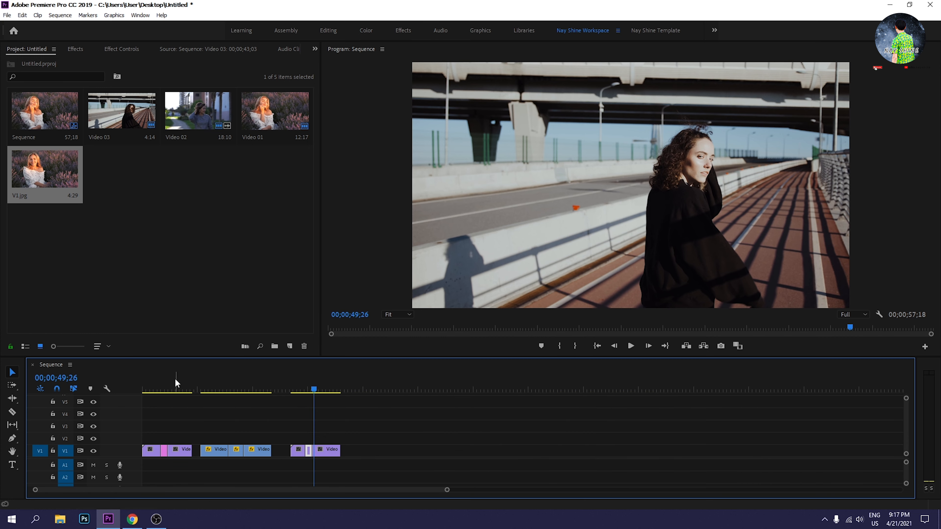
# Step: Add Dip to White from Video Transitions > Dissolve to both ends of V1.jpg
pyautogui.click(279, 390)
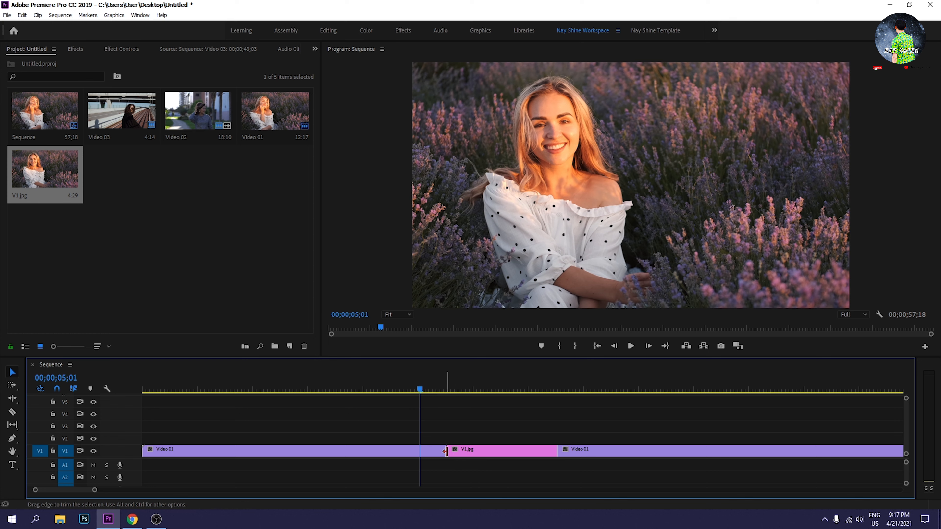
pyautogui.click(75, 49)
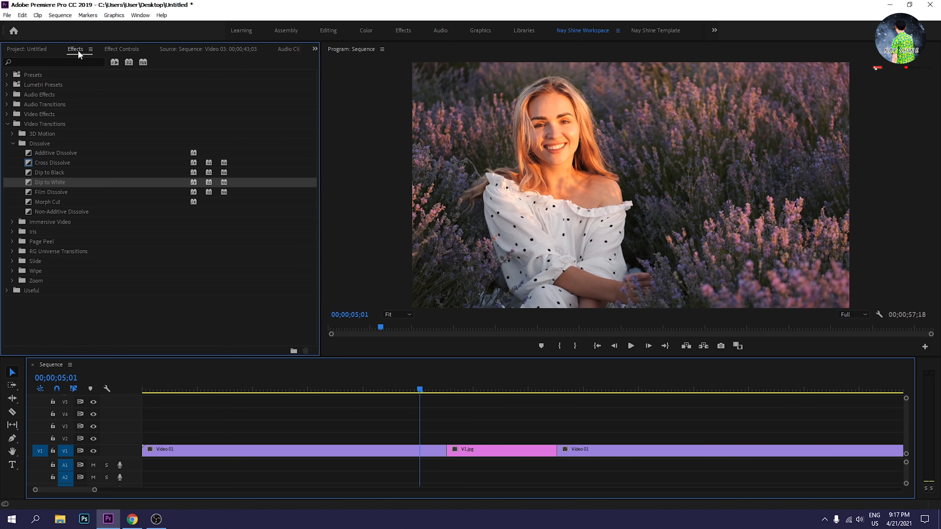
pyautogui.click(7, 124)
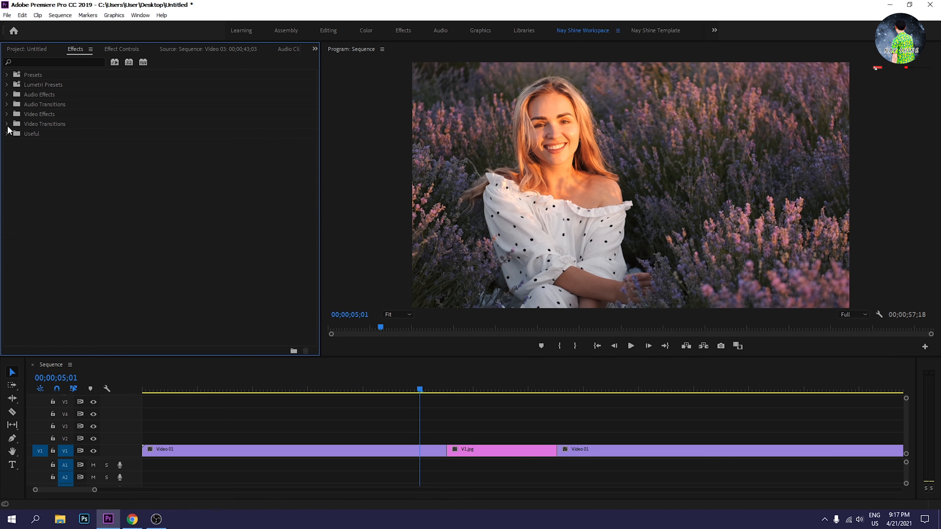
pyautogui.click(7, 124)
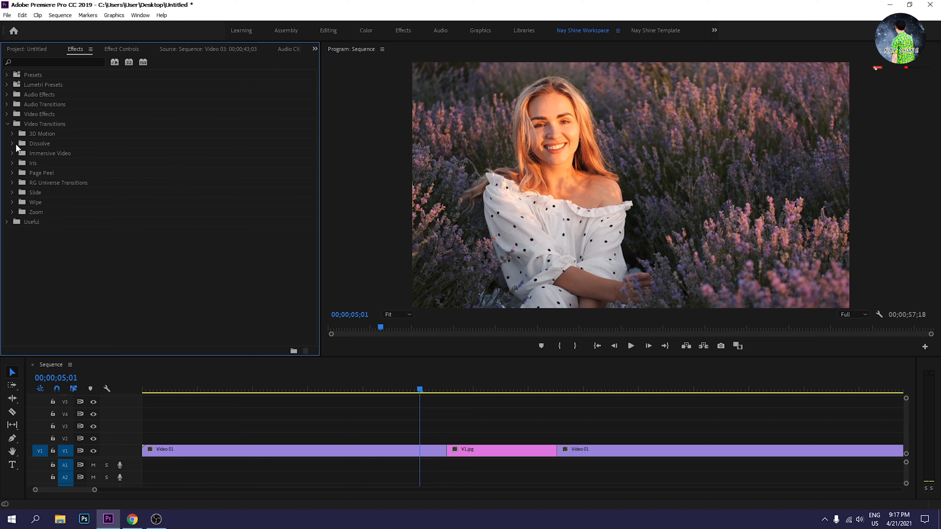
pyautogui.click(12, 144)
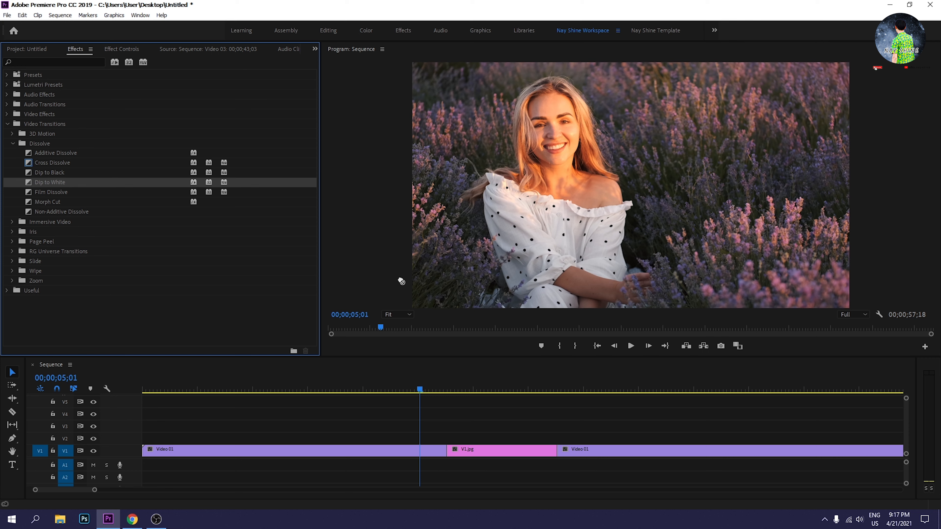
pyautogui.moveTo(50, 182); pyautogui.dragTo(435, 452)
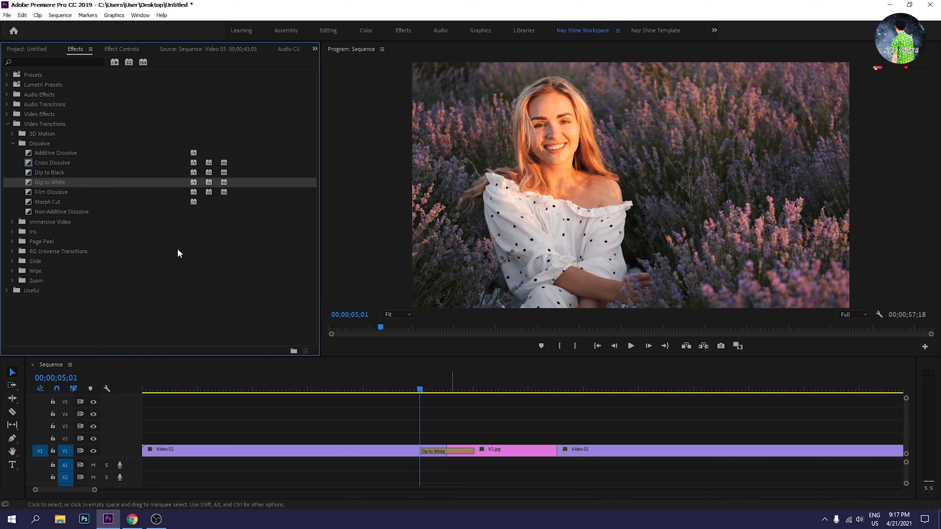
pyautogui.moveTo(50, 182); pyautogui.dragTo(564, 450)
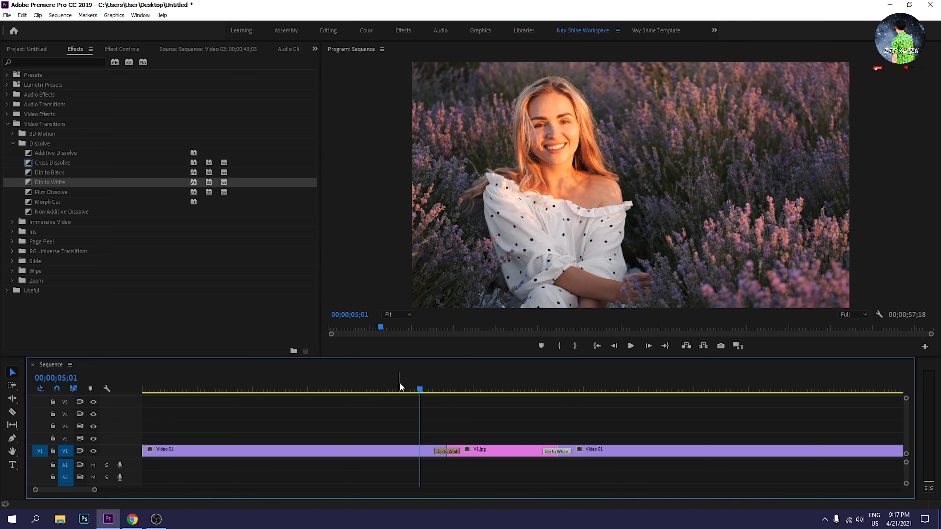
# Step: Play the timeline around the still to preview the Dip to White transitions
pyautogui.click(632, 346)
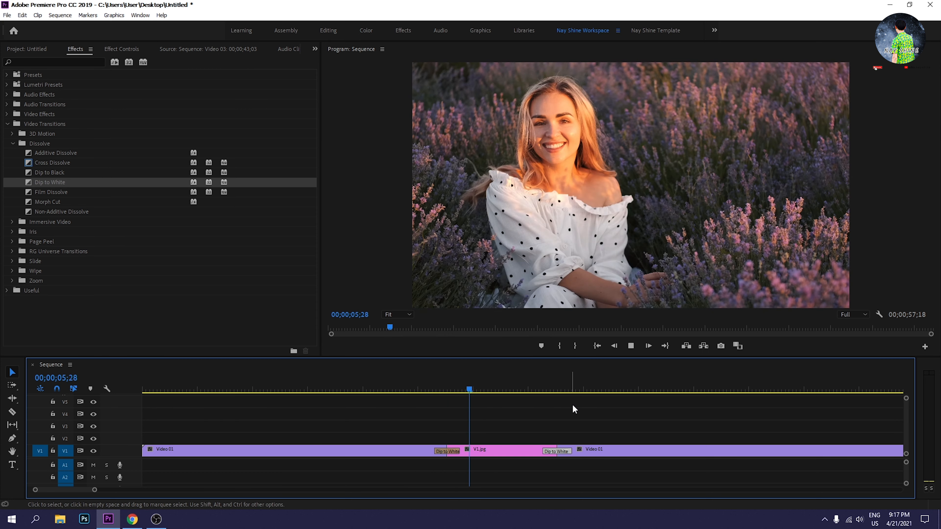
pyautogui.click(579, 388)
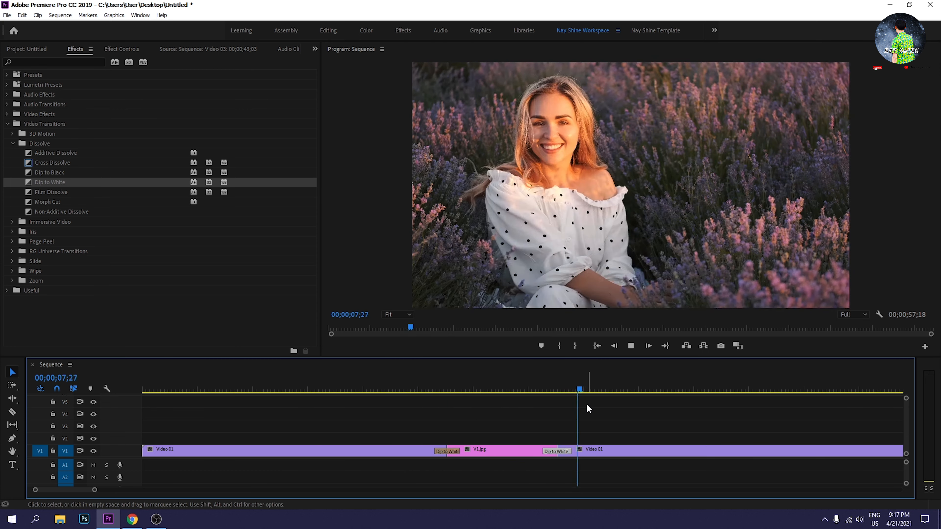
pyautogui.click(408, 391)
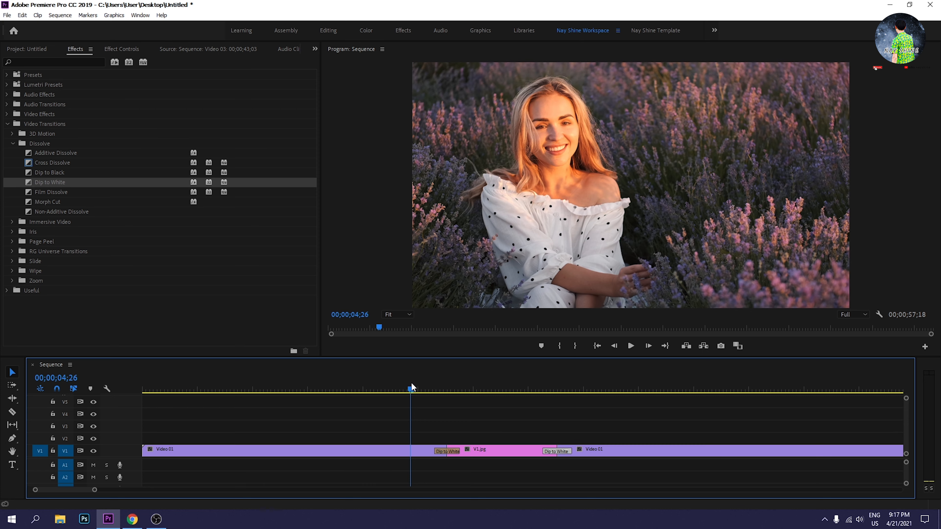
pyautogui.click(631, 346)
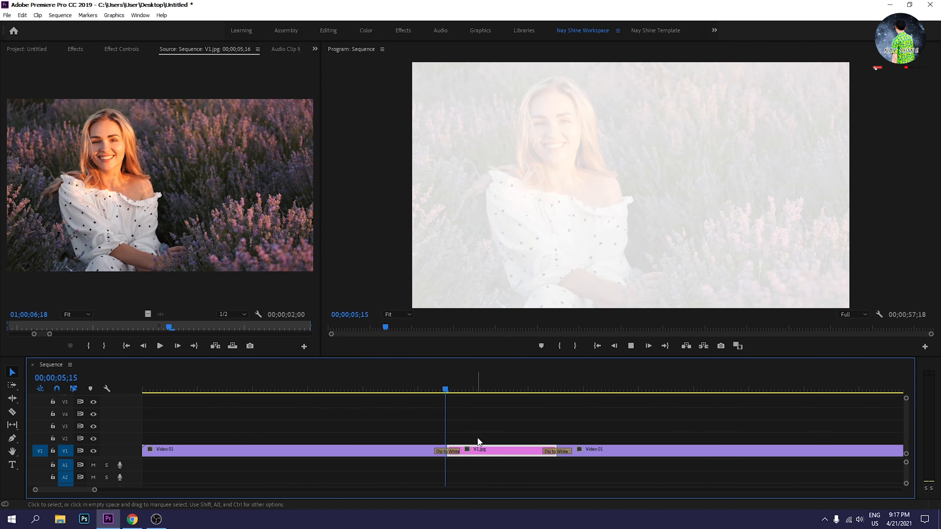
# Step: Search Effects for 'Black &' and apply Black & White to the V1.jpg still
pyautogui.click(75, 49)
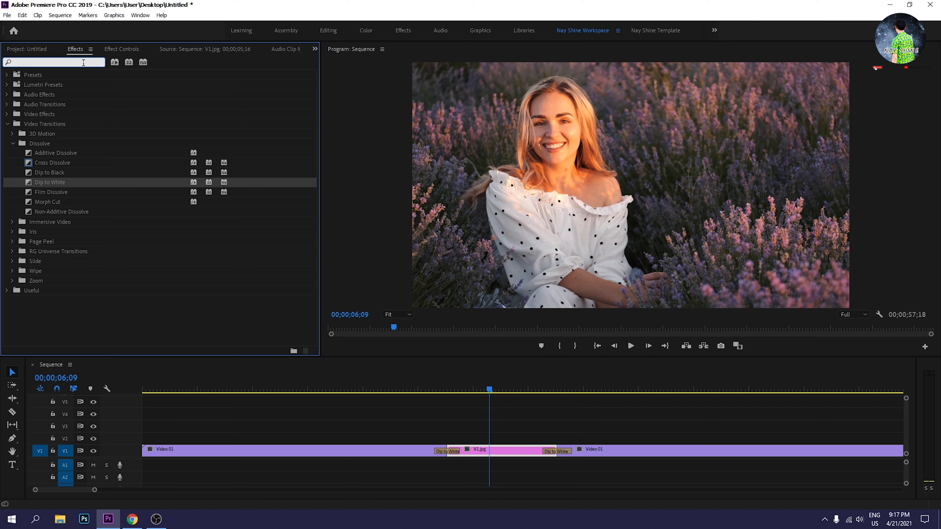
pyautogui.write('vl')
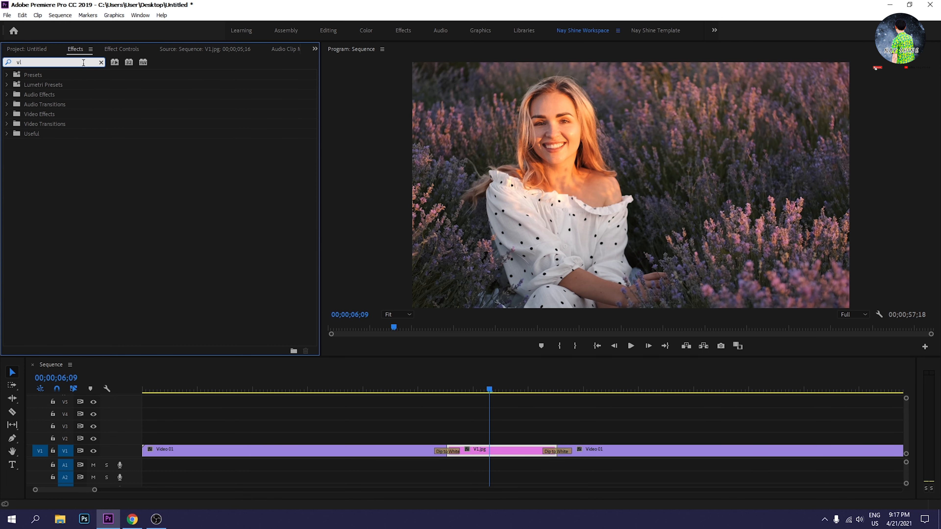
pyautogui.write('Black &')
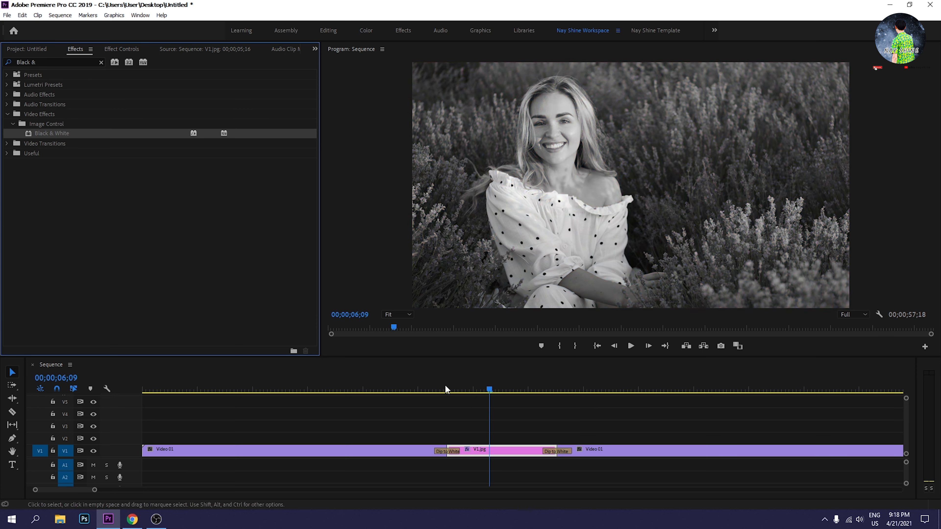
pyautogui.click(631, 345)
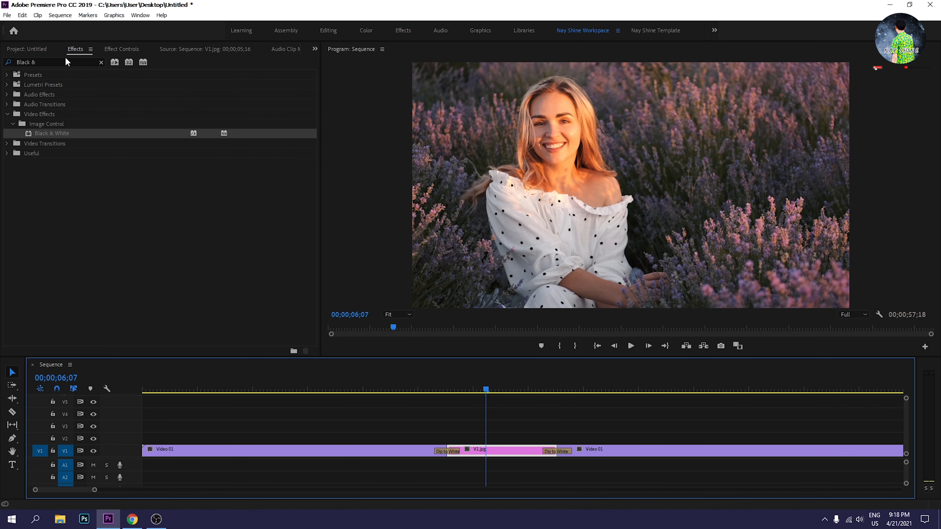
# Step: Search 'tin', apply Tint to V1.jpg and cue the playhead to preview the still
pyautogui.write('tint')
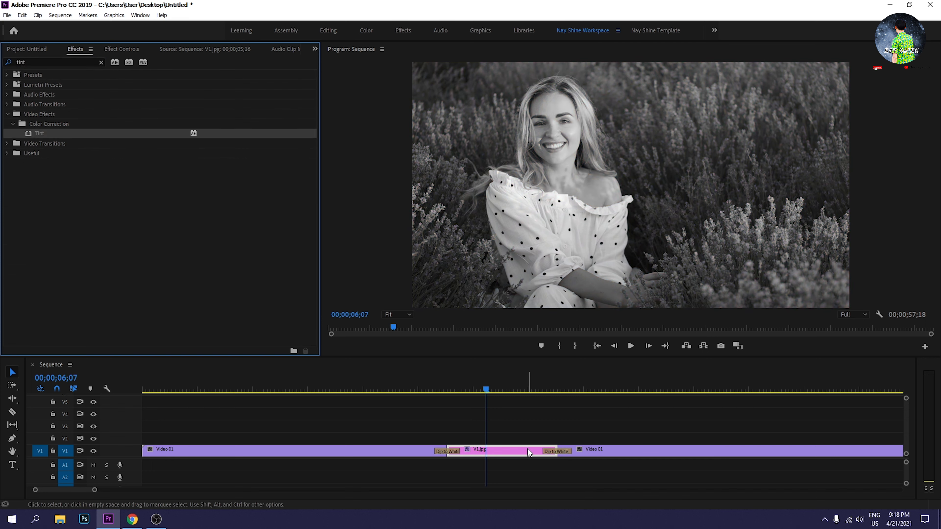
pyautogui.click(122, 49)
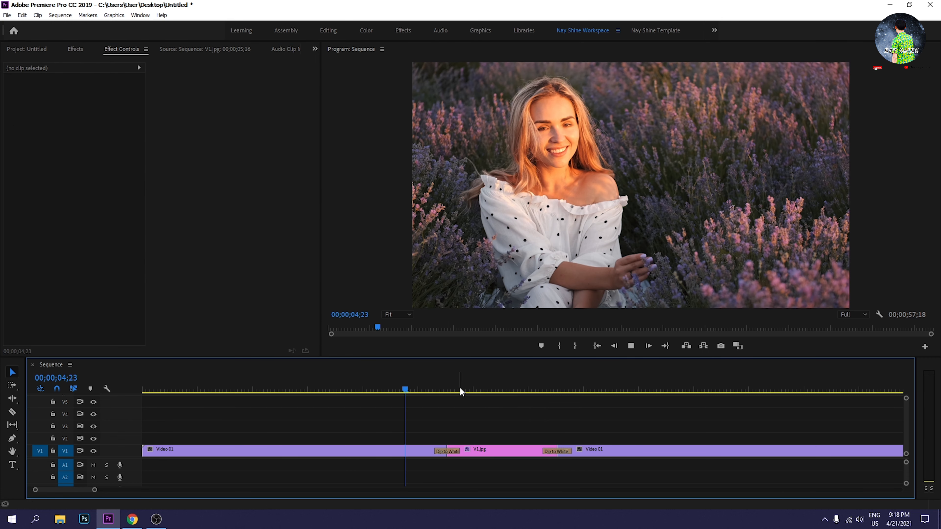
pyautogui.click(227, 49)
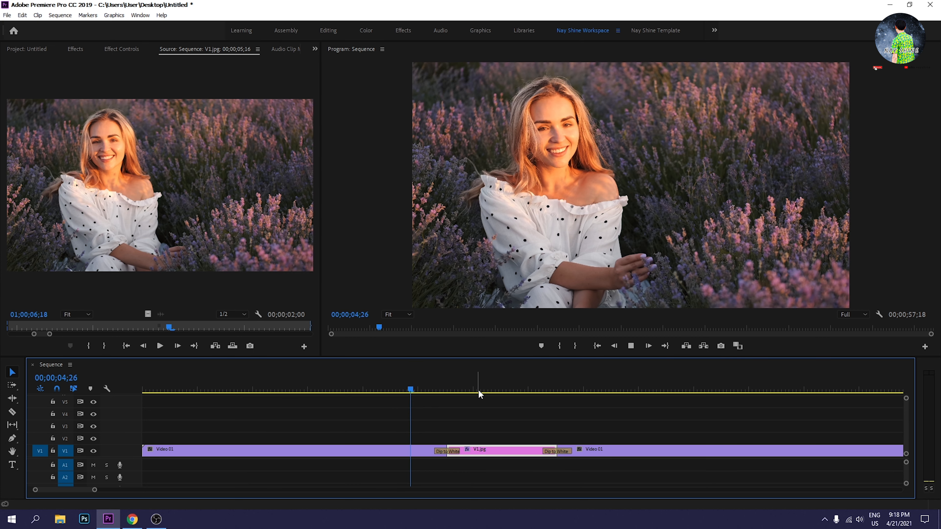
pyautogui.click(520, 391)
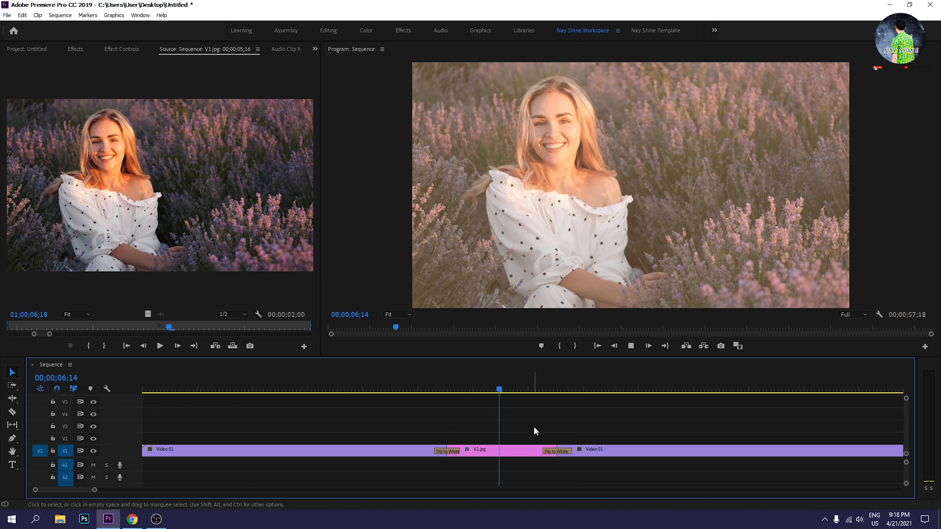
# Step: Search Effects for 'leave' and apply Leave Color to the Video 02 freeze clip
pyautogui.click(560, 388)
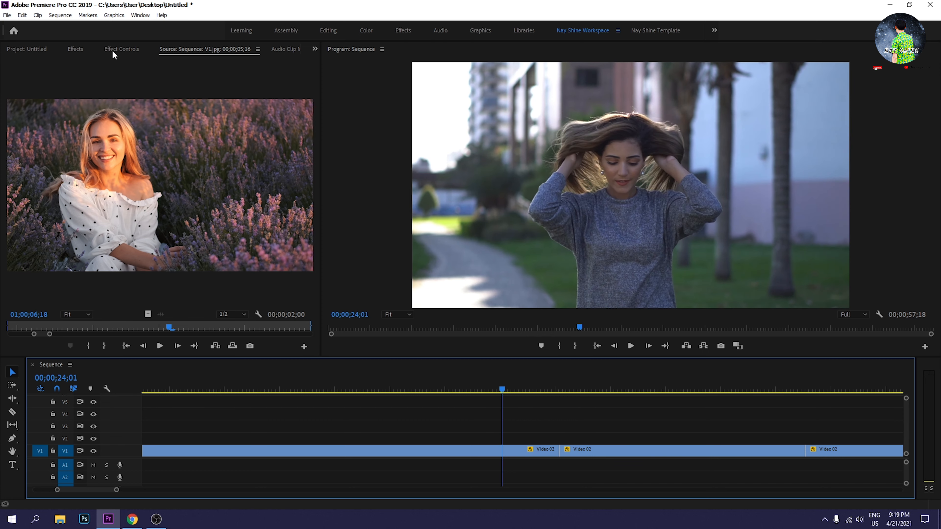
pyautogui.click(75, 49)
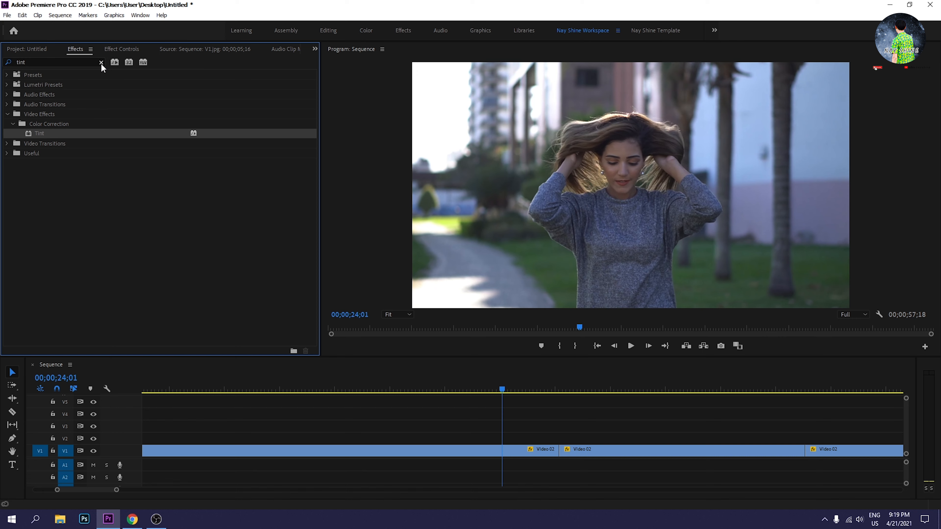
pyautogui.click(101, 63)
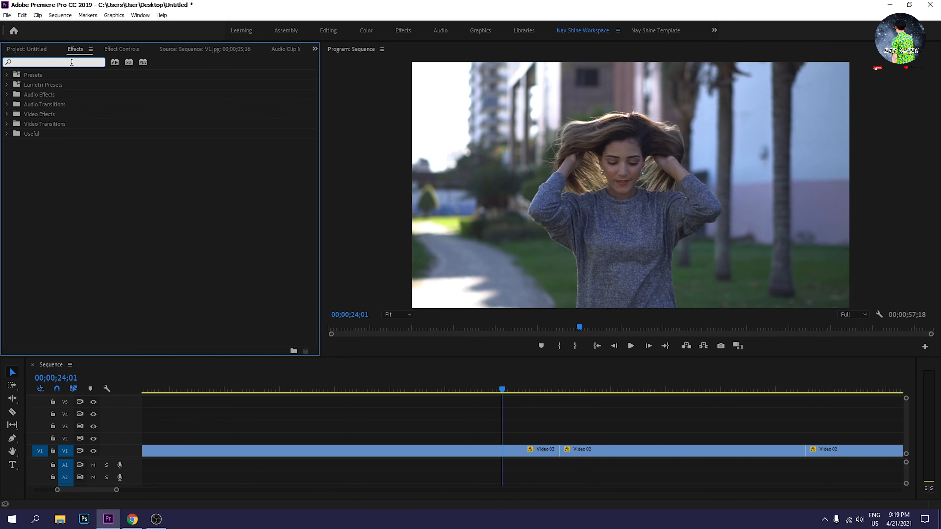
pyautogui.write('leave')
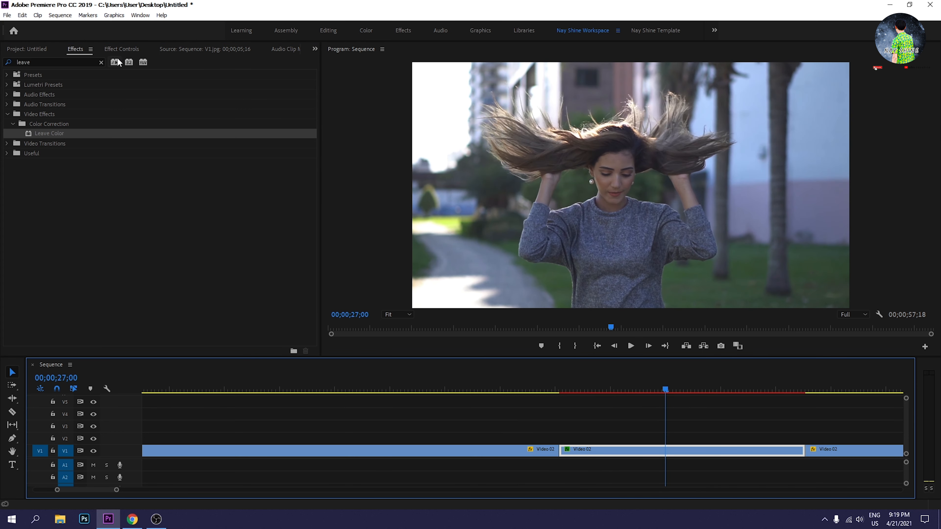
pyautogui.click(121, 49)
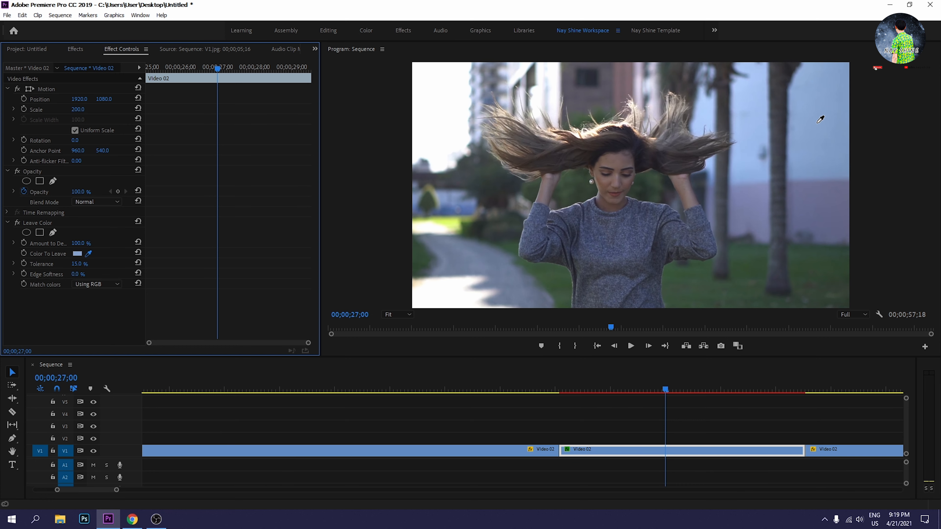
# Step: Sample the pale blue Color To Leave with the eyedropper in the Program monitor
pyautogui.click(83, 243)
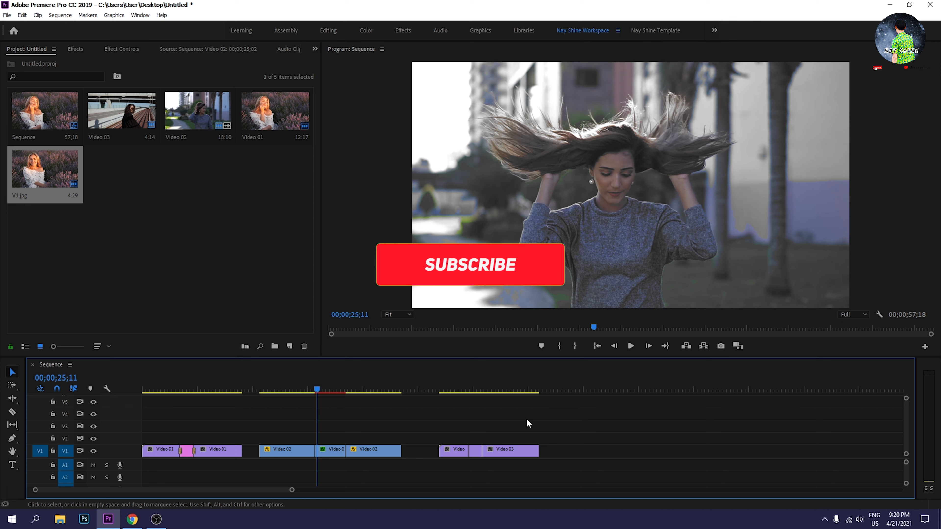
pyautogui.click(470, 266)
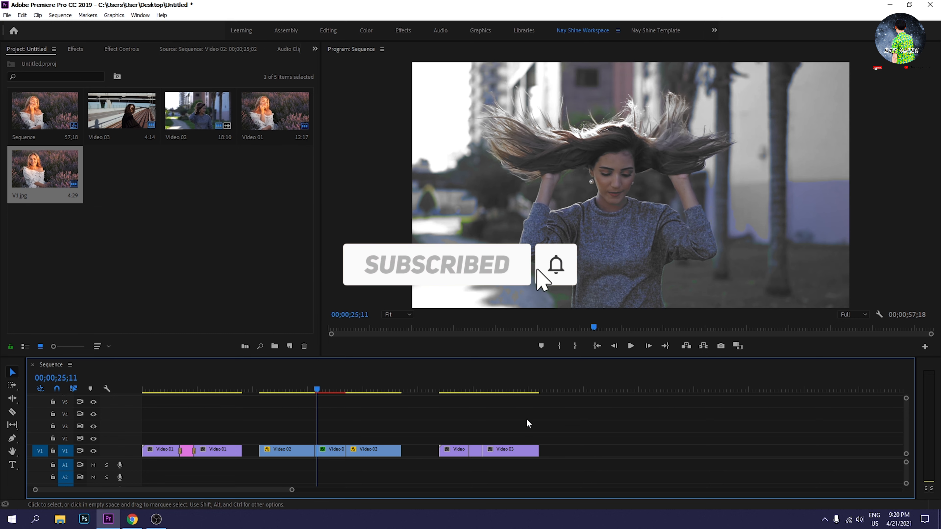